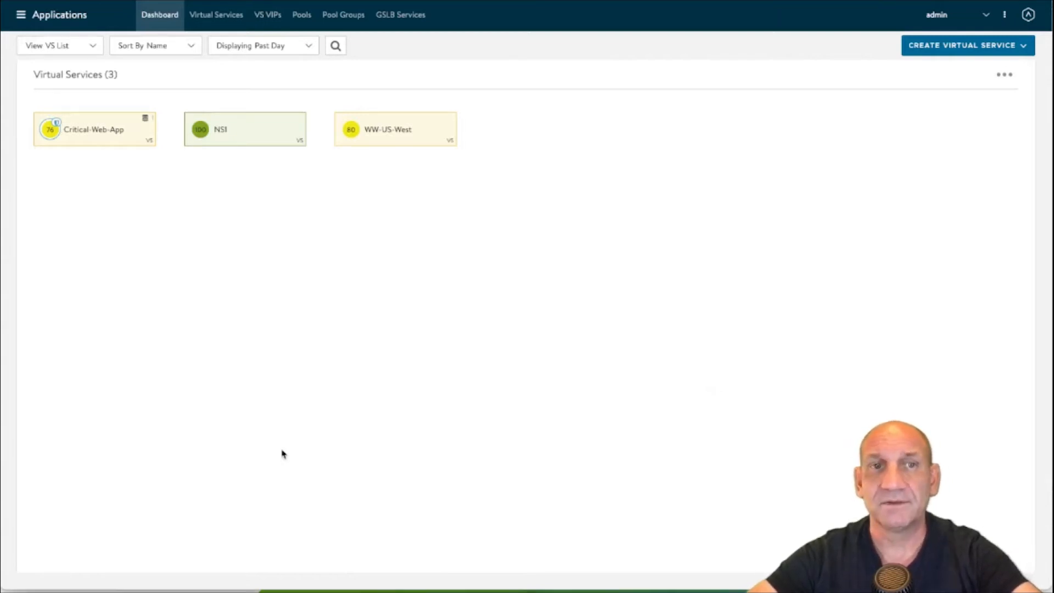
Step: Show Critical-Web-App's request logs for the past 6 hours
{"action": "left_click", "coordinate": [94, 129]}
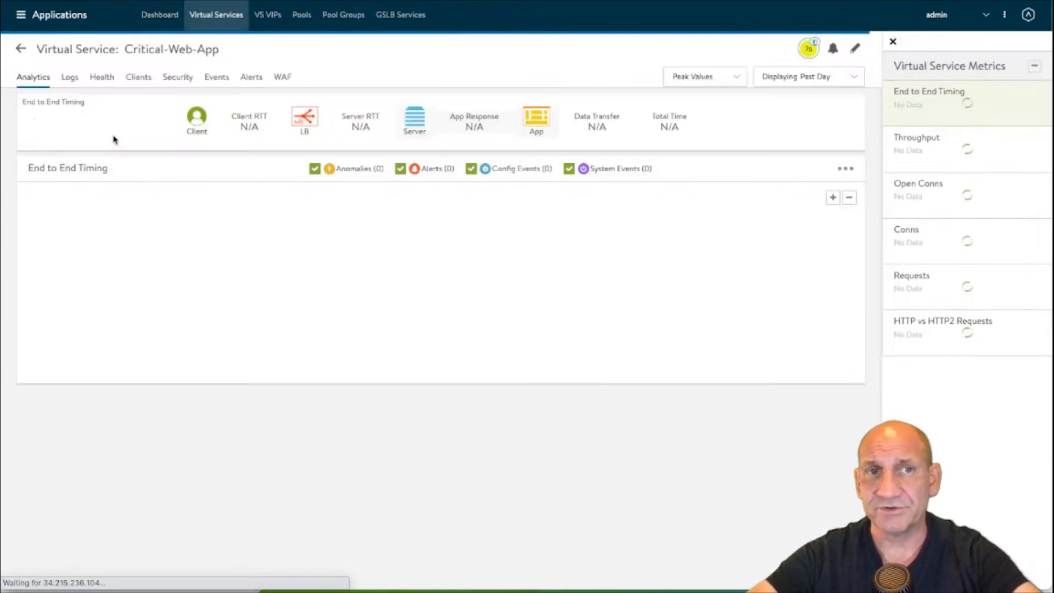
{"action": "left_click", "coordinate": [69, 77]}
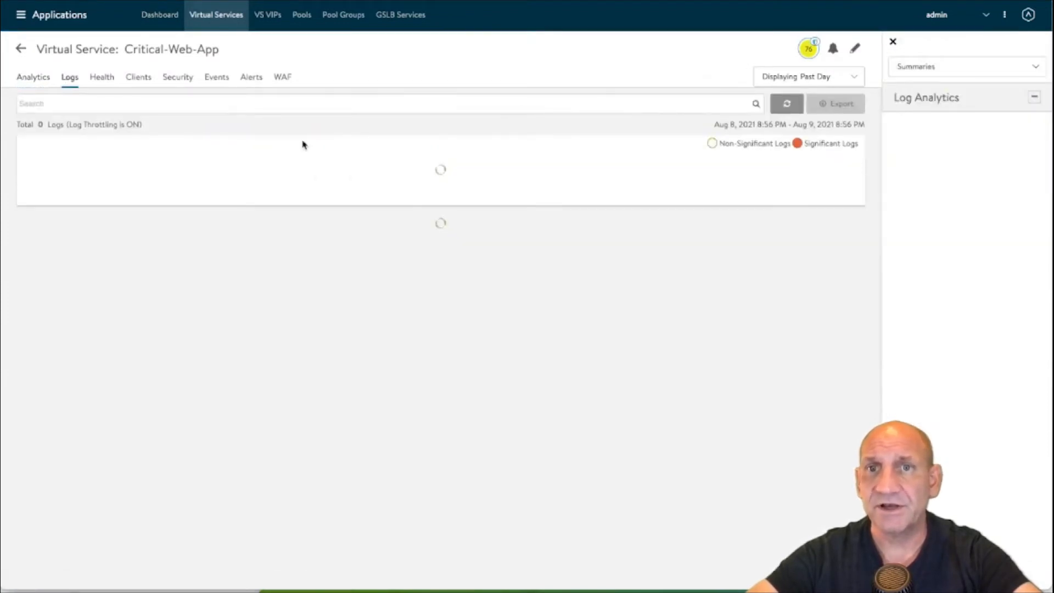
{"action": "left_click", "coordinate": [808, 76]}
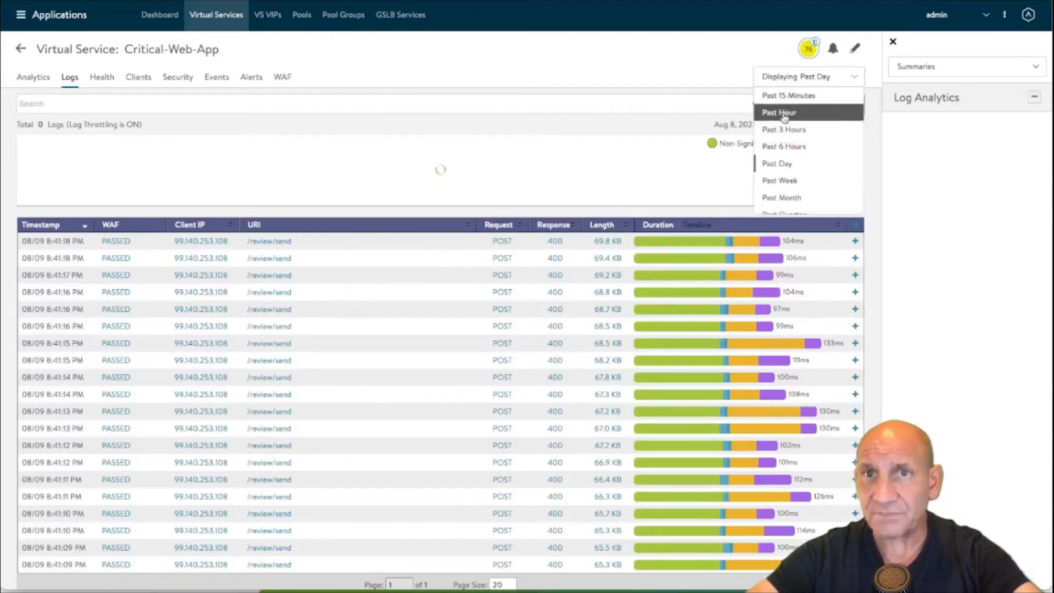
{"action": "left_click", "coordinate": [783, 146]}
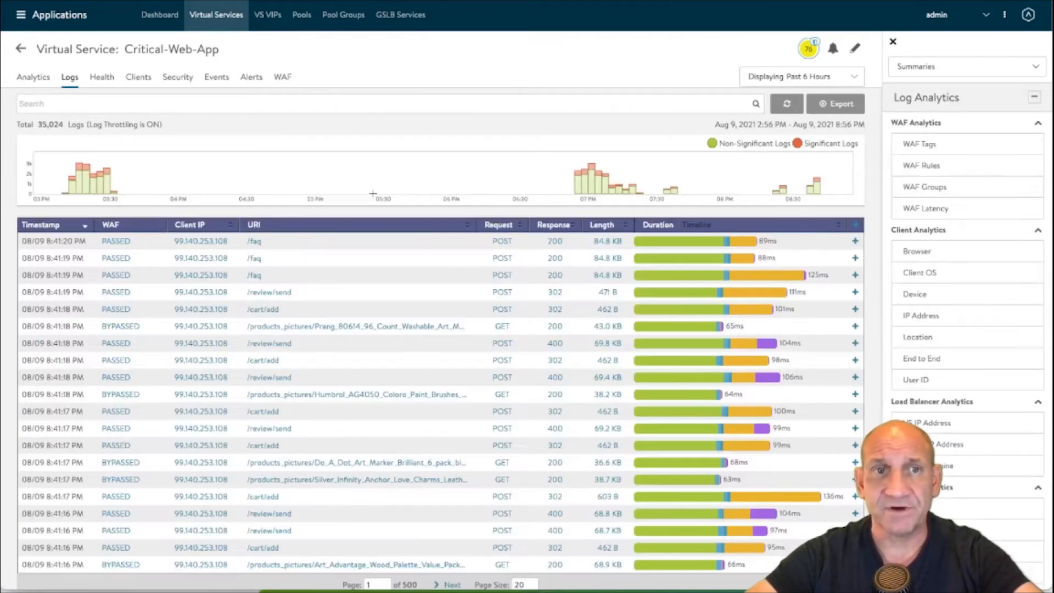
Step: Filter the logs by waf_log.status set to FLAGGED
{"action": "type", "text": "waf"}
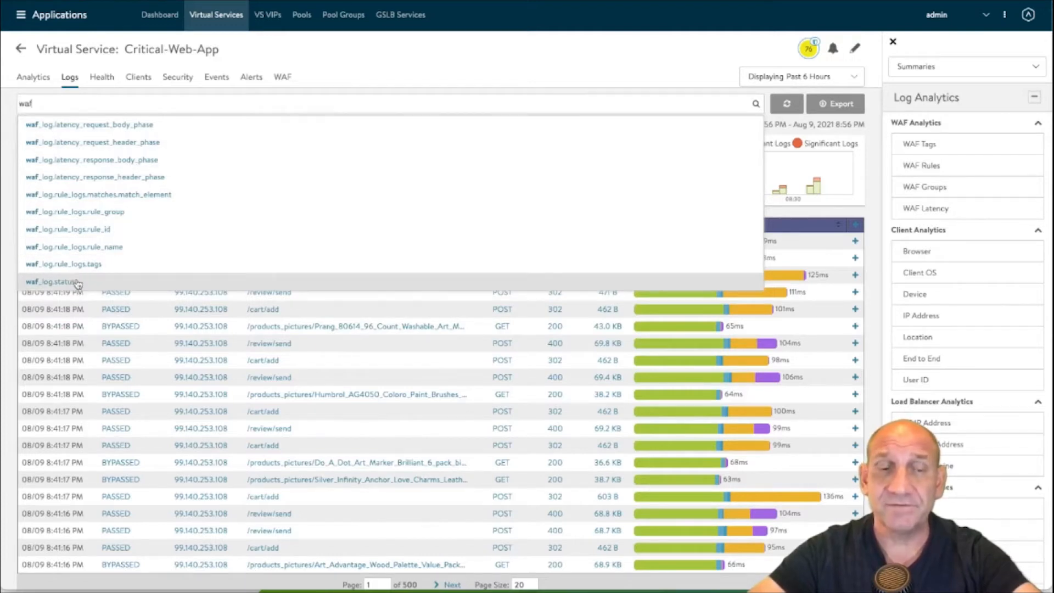
{"action": "left_click", "coordinate": [59, 281]}
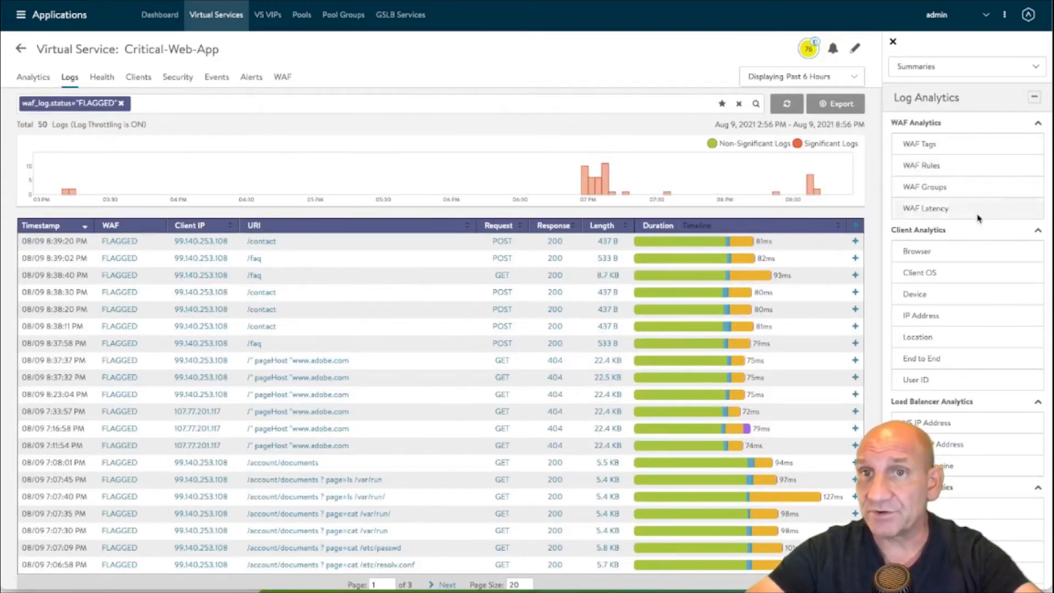
{"action": "mouse_move", "coordinate": [985, 177]}
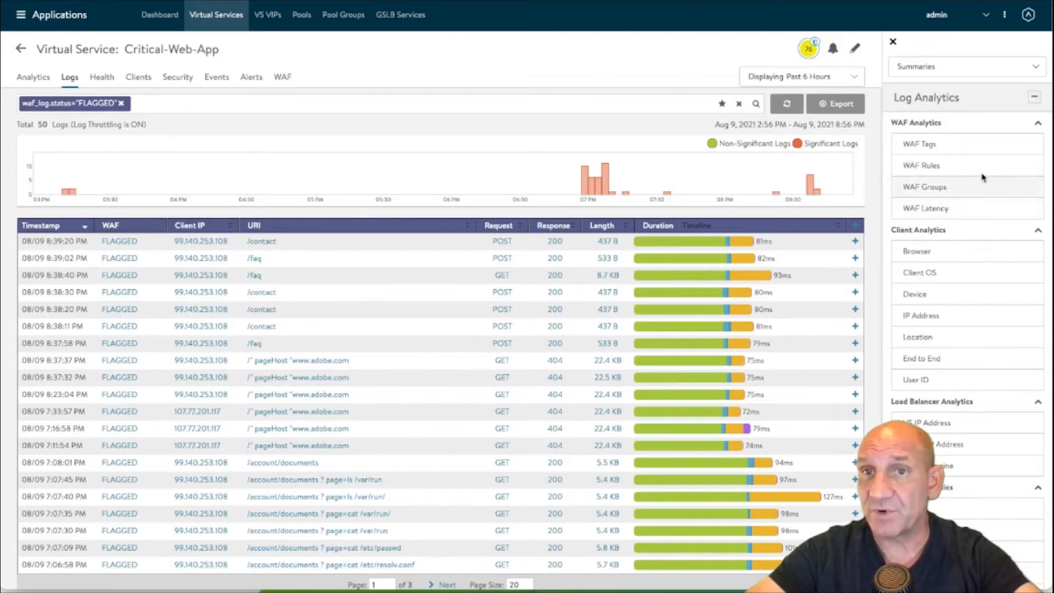
Step: Add the CRS_942_Application_Attack_SQLi group filter and expand a flagged /contact request
{"action": "left_click", "coordinate": [921, 165]}
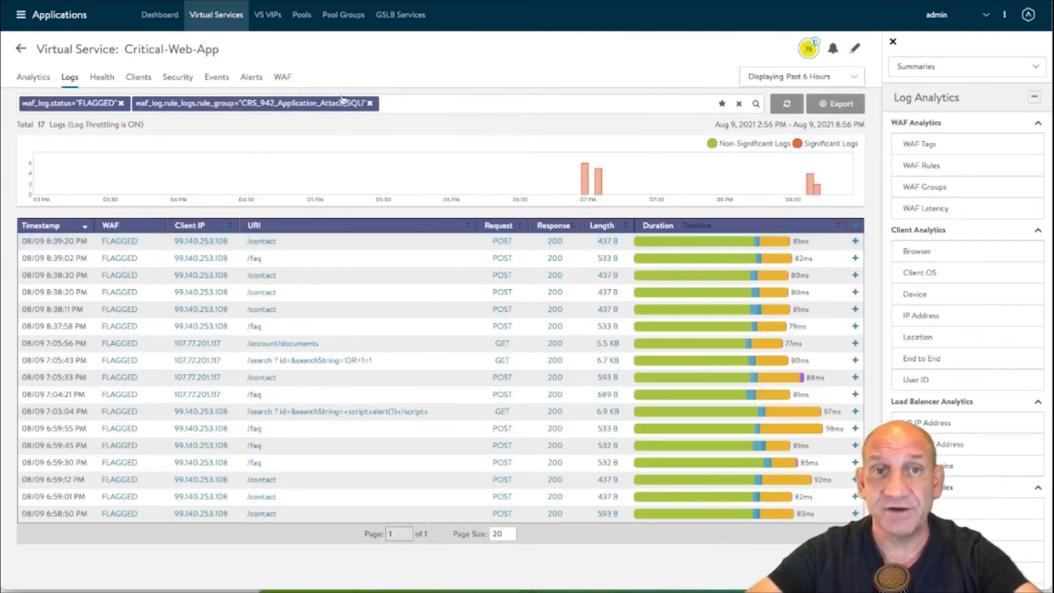
{"action": "mouse_move", "coordinate": [305, 275]}
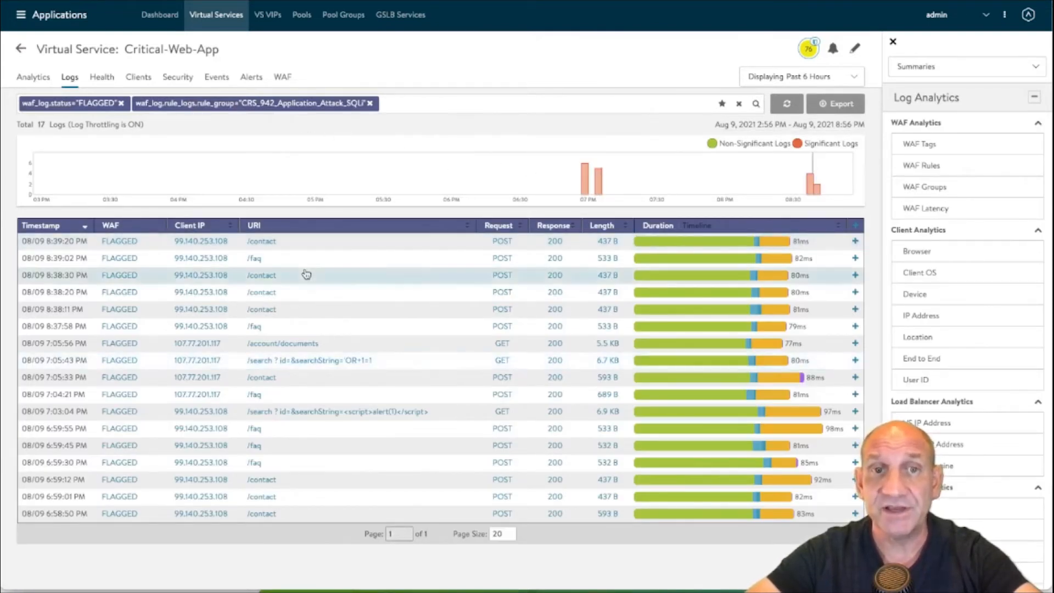
{"action": "left_click", "coordinate": [855, 291]}
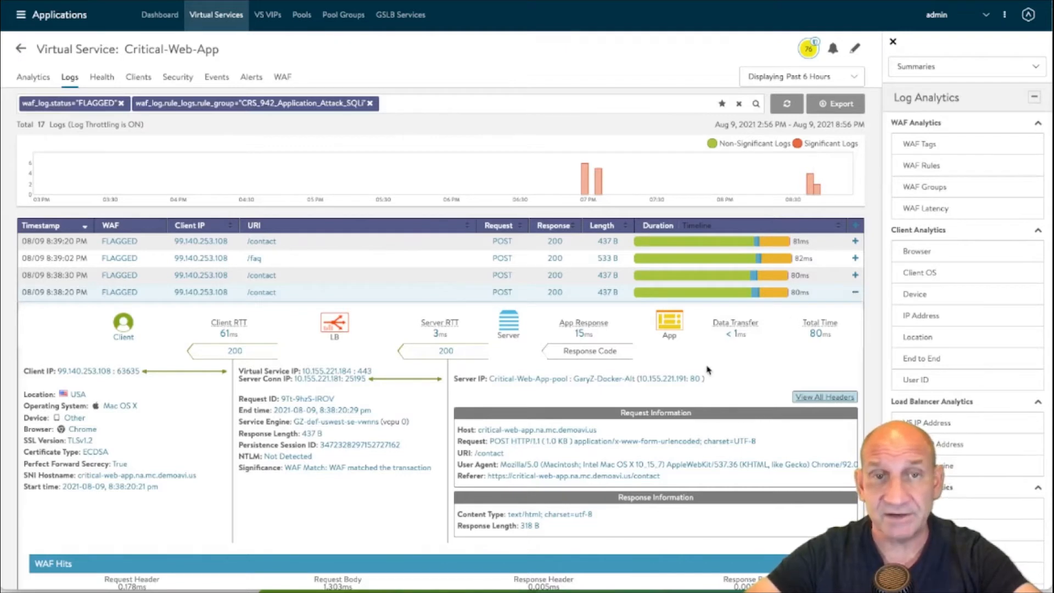
{"action": "mouse_move", "coordinate": [605, 367]}
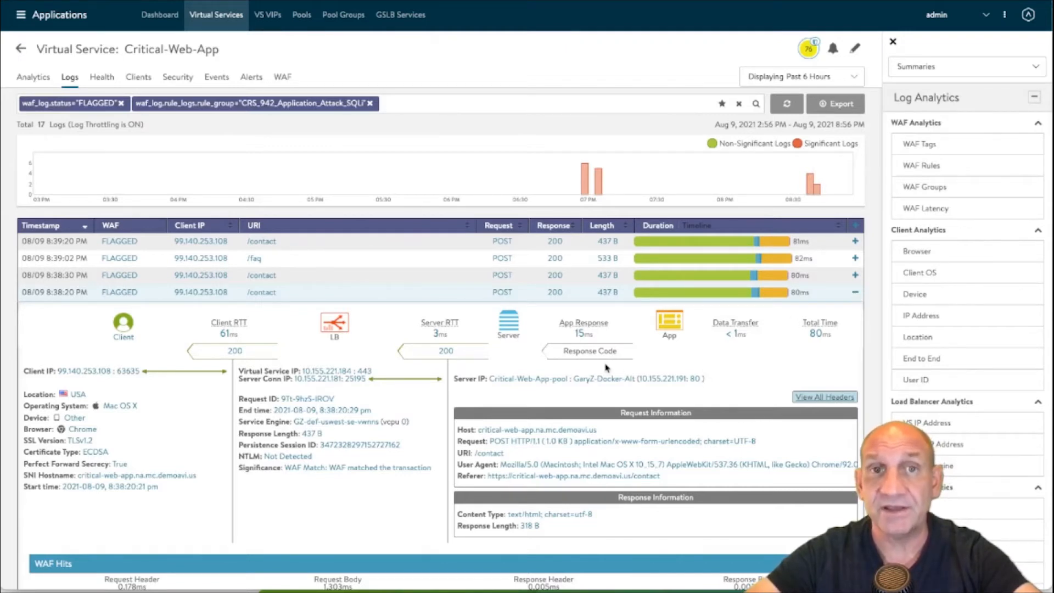
{"action": "scroll", "scroll_direction": "down", "scroll_amount": 3}
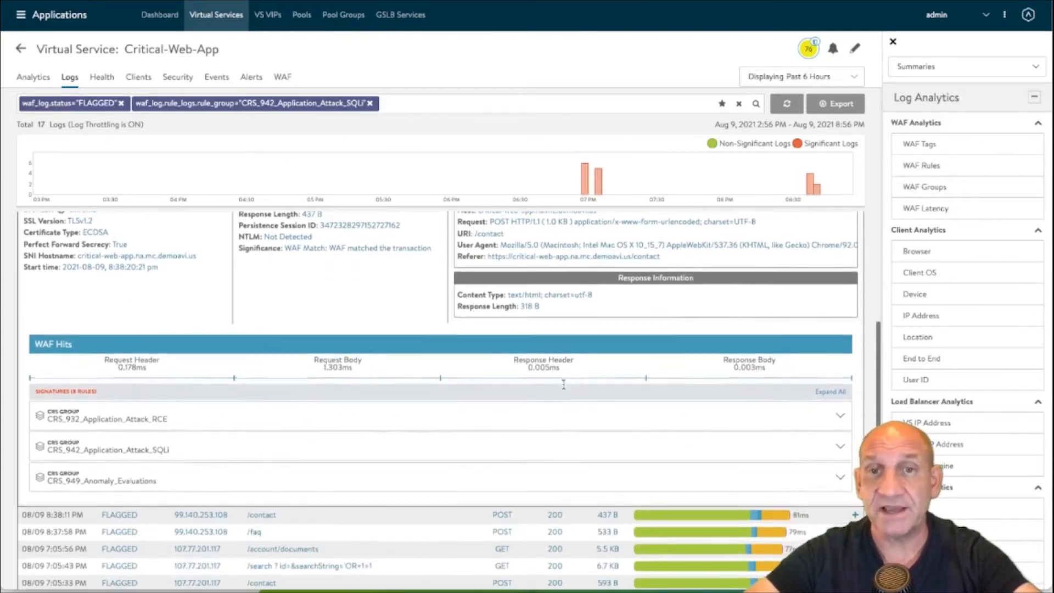
{"action": "scroll", "scroll_direction": "down", "scroll_amount": 3}
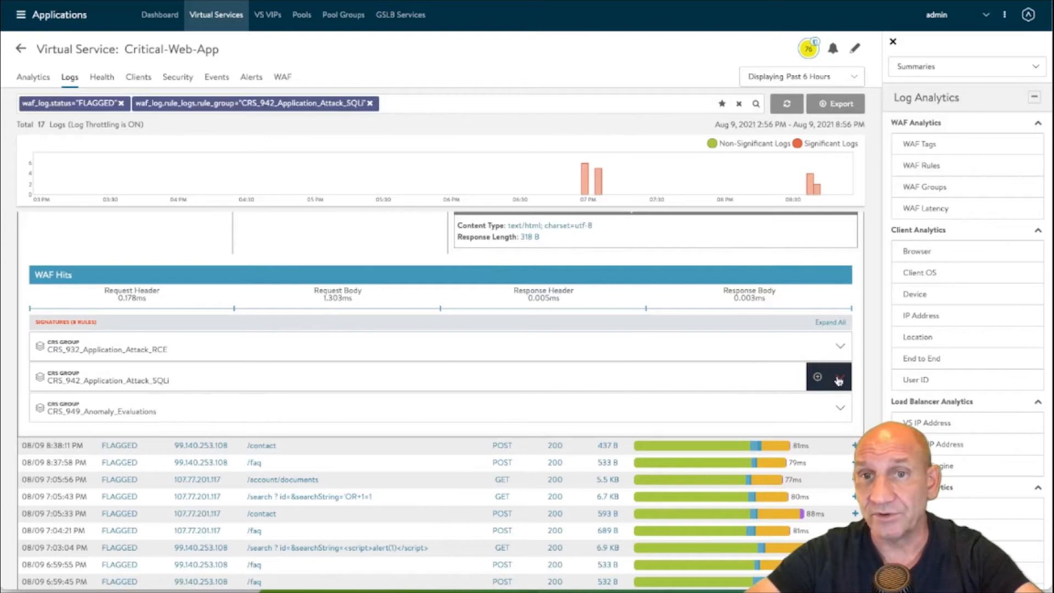
{"action": "mouse_move", "coordinate": [839, 376]}
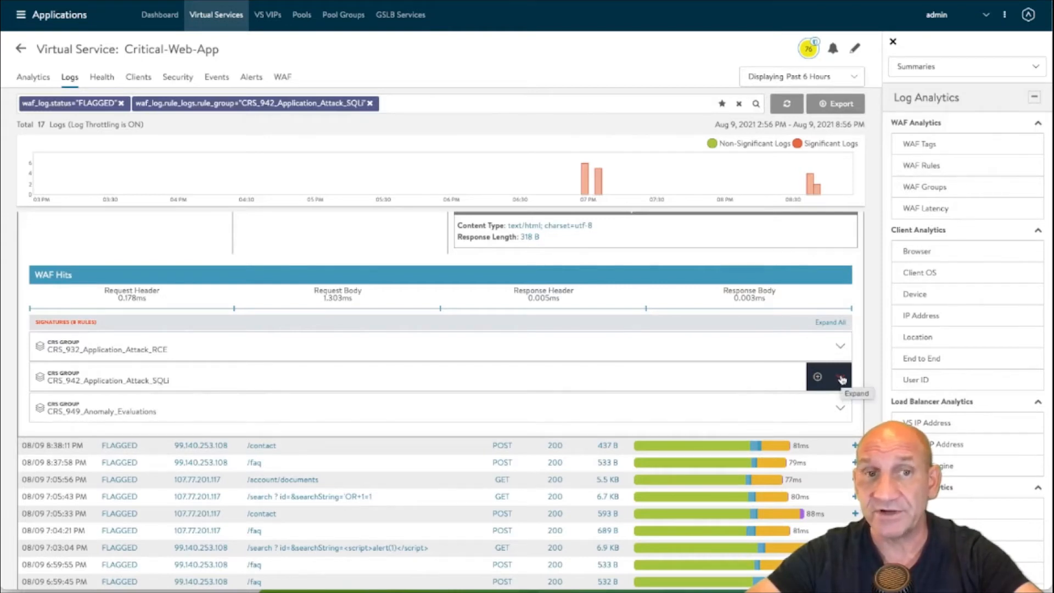
Step: Expand the SQLi group and scroll through matched rules like 942350 and 942200
{"action": "left_click", "coordinate": [841, 376]}
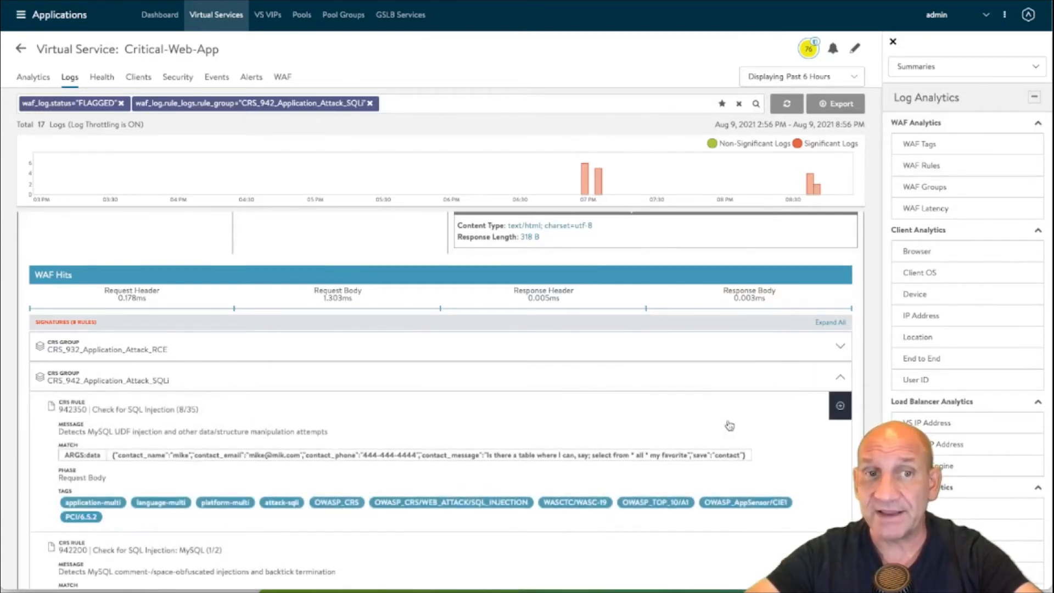
{"action": "scroll", "scroll_direction": "down", "scroll_amount": 3}
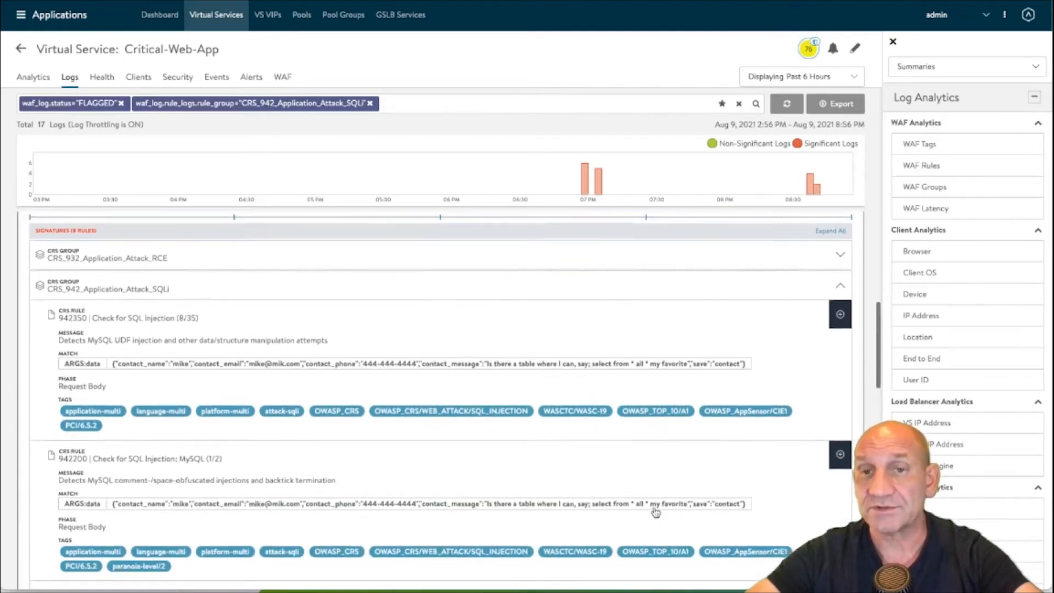
{"action": "scroll", "scroll_direction": "down", "scroll_amount": 3}
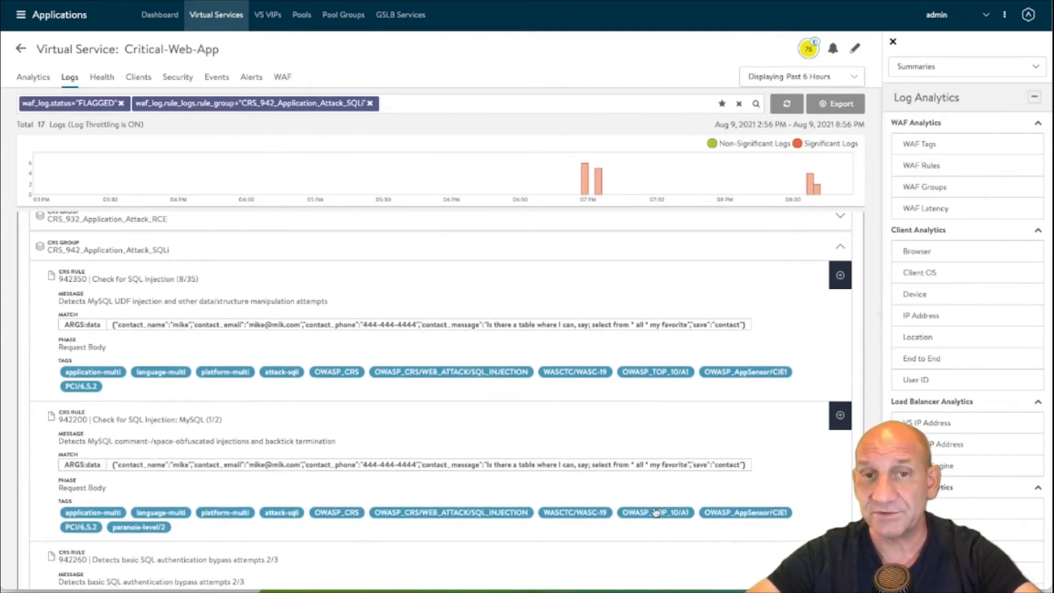
{"action": "scroll", "scroll_direction": "down", "scroll_amount": 3}
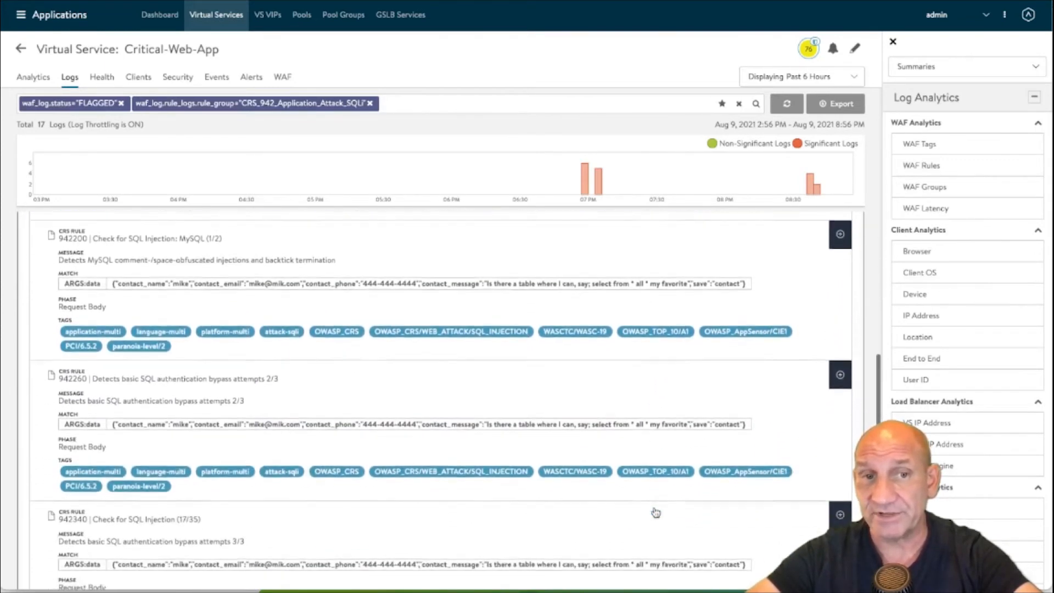
{"action": "scroll", "scroll_direction": "down", "scroll_amount": 3}
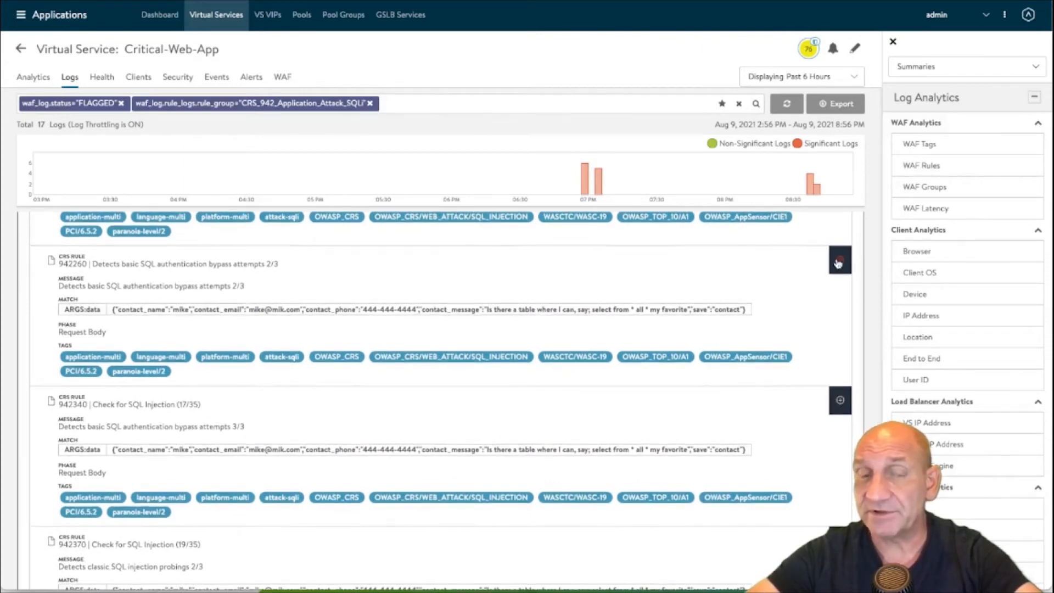
{"action": "scroll", "scroll_direction": "down", "scroll_amount": 3}
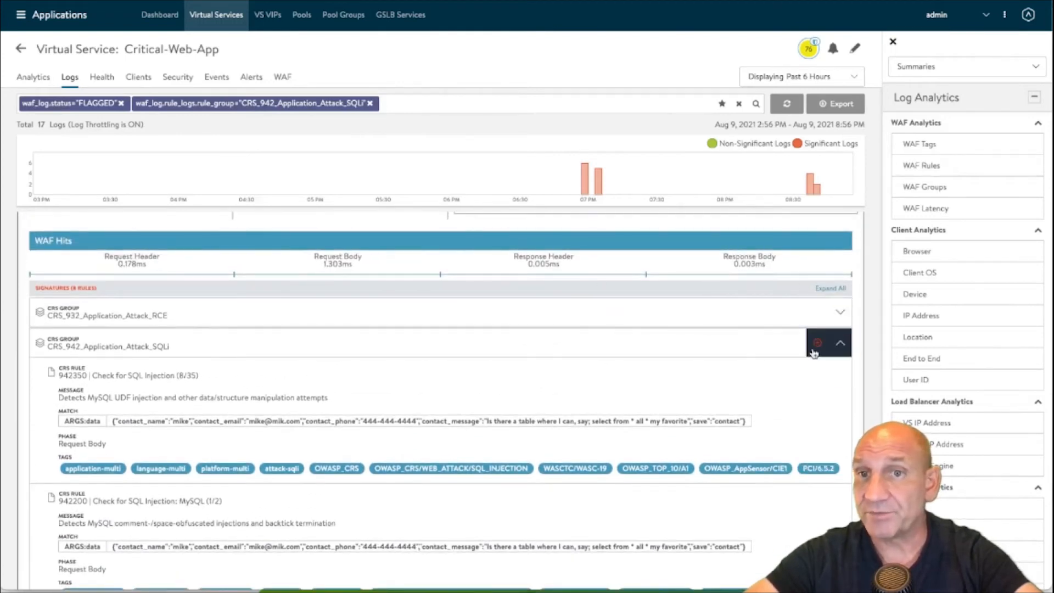
Step: Save a CRS_942 SQLi exception scoped to /contact and ARGS:data, then collapse the group
{"action": "left_click", "coordinate": [814, 343]}
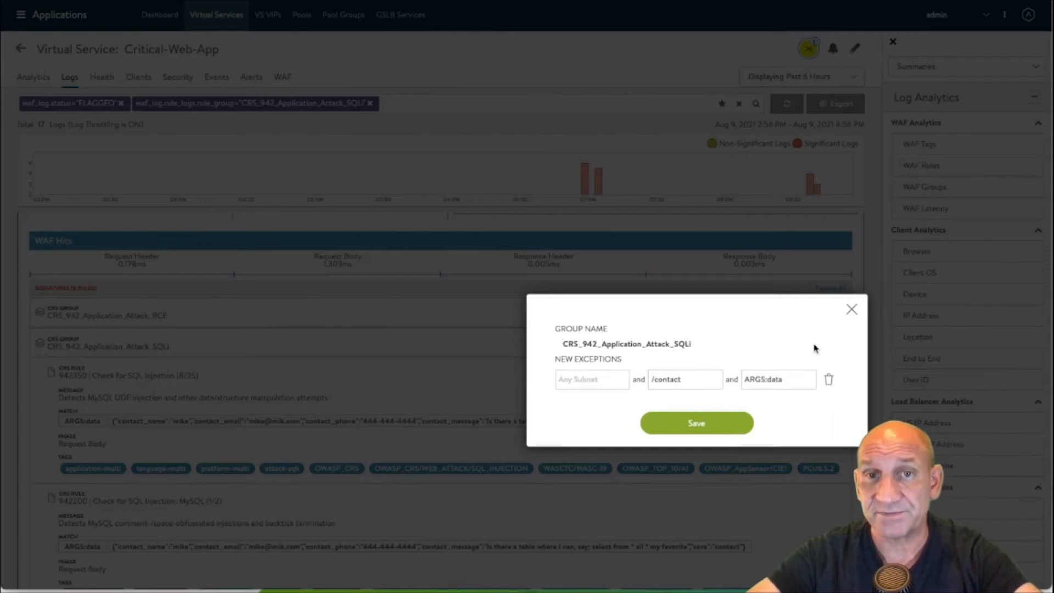
{"action": "mouse_move", "coordinate": [580, 396]}
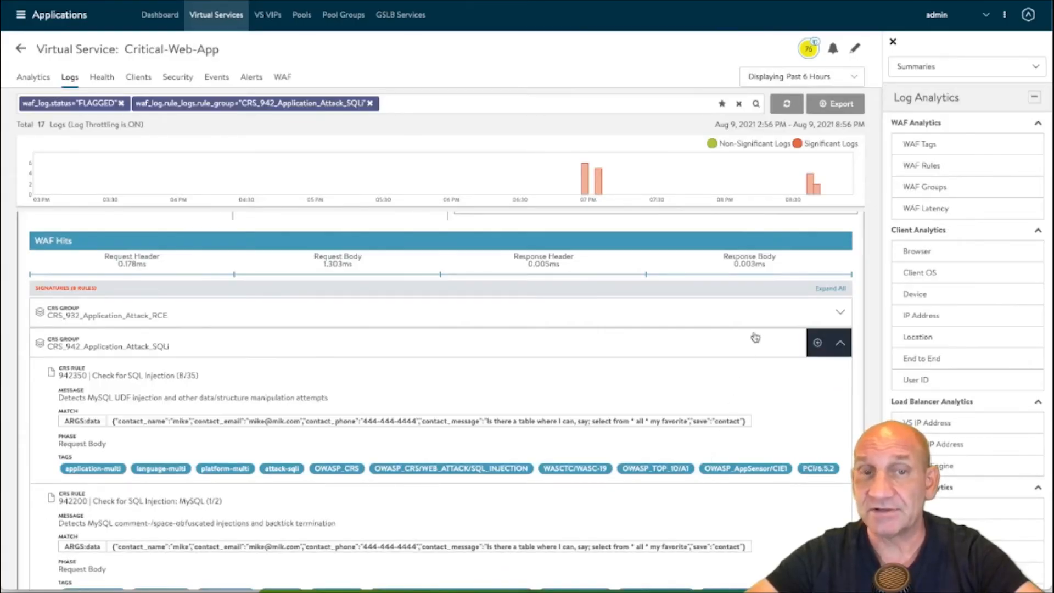
{"action": "left_click", "coordinate": [839, 347]}
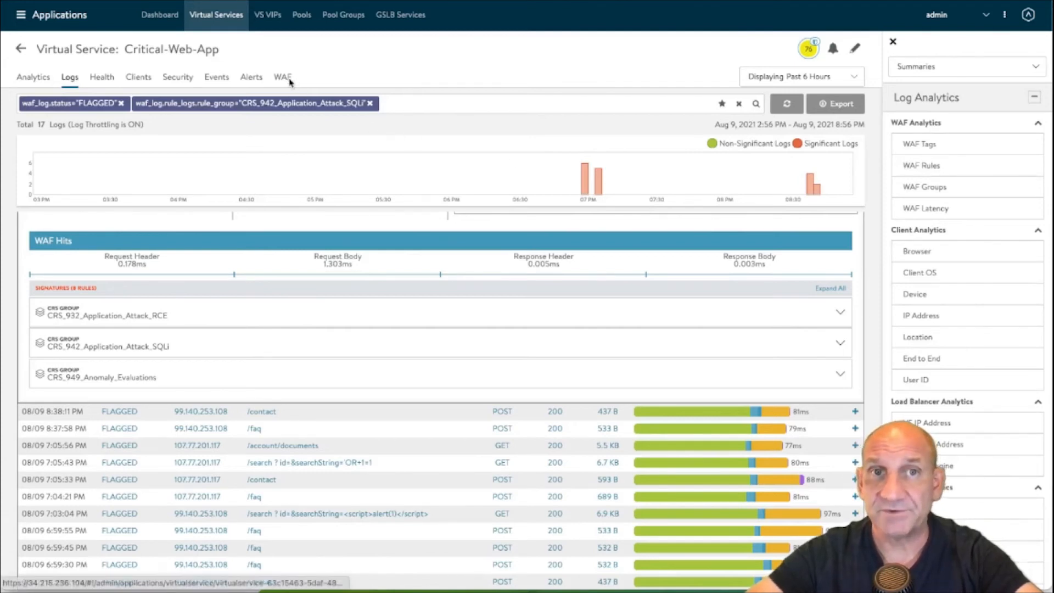
Step: Filter WAF analytics to path /faq and group CRS_942_Application_Attack_SQLi
{"action": "left_click", "coordinate": [282, 77]}
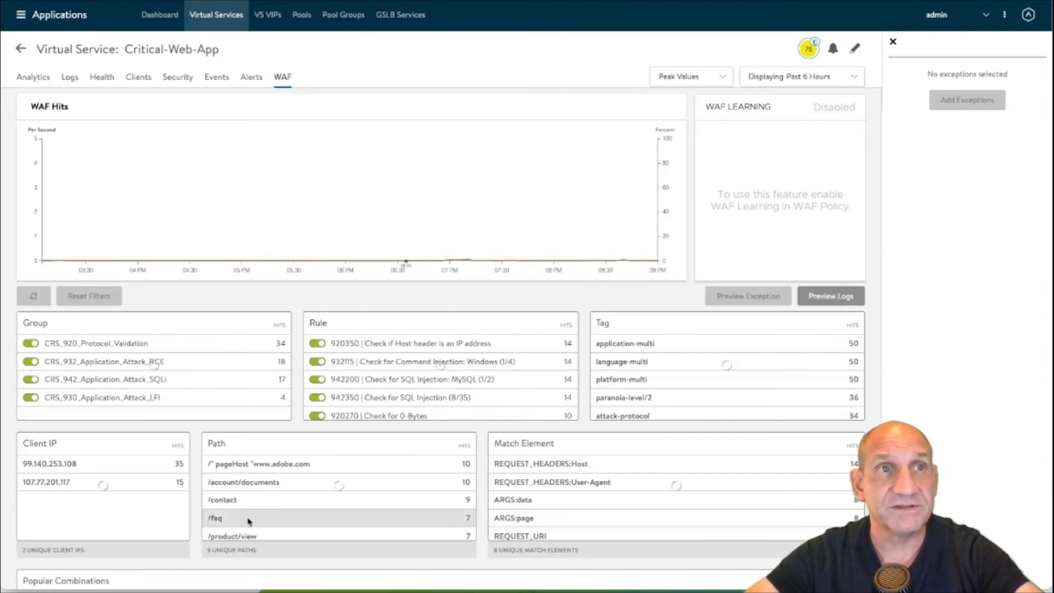
{"action": "left_click", "coordinate": [215, 517]}
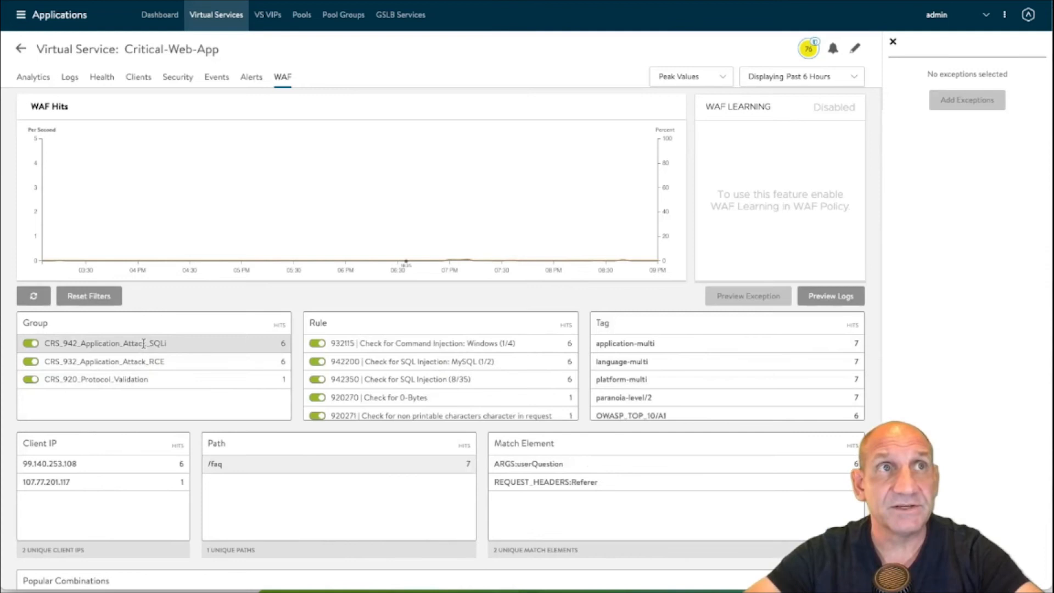
{"action": "left_click", "coordinate": [101, 342]}
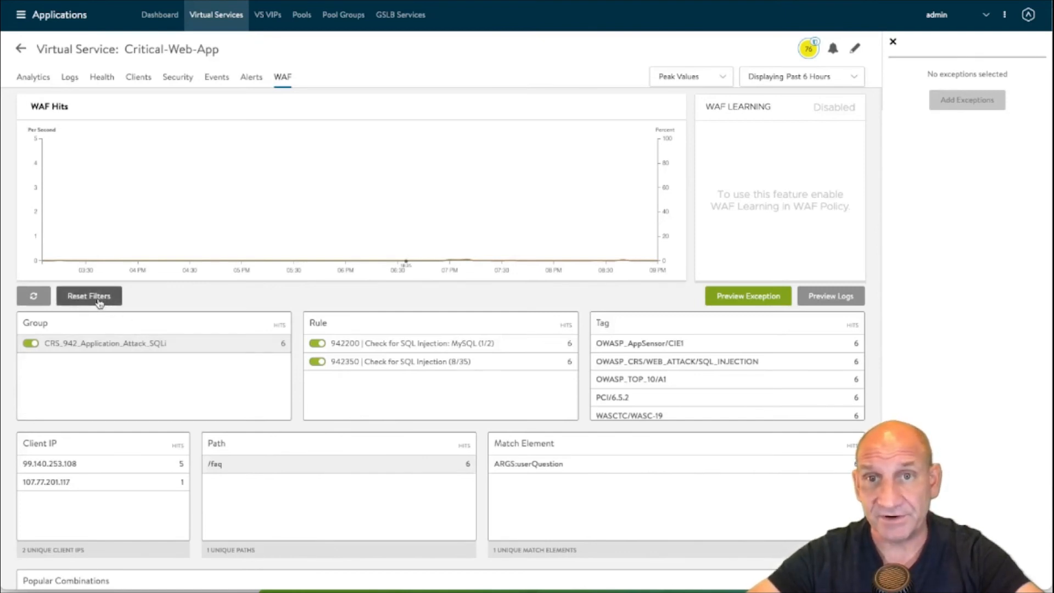
Step: Add the /faq SQLi exception and preview its 6 matching logs
{"action": "left_click", "coordinate": [746, 296]}
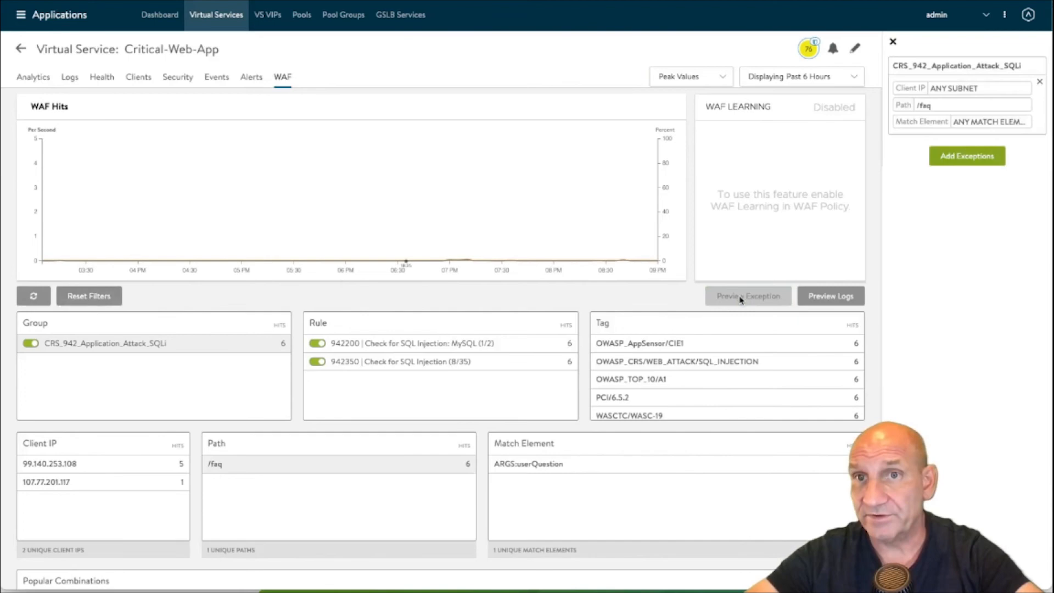
{"action": "left_click", "coordinate": [748, 296]}
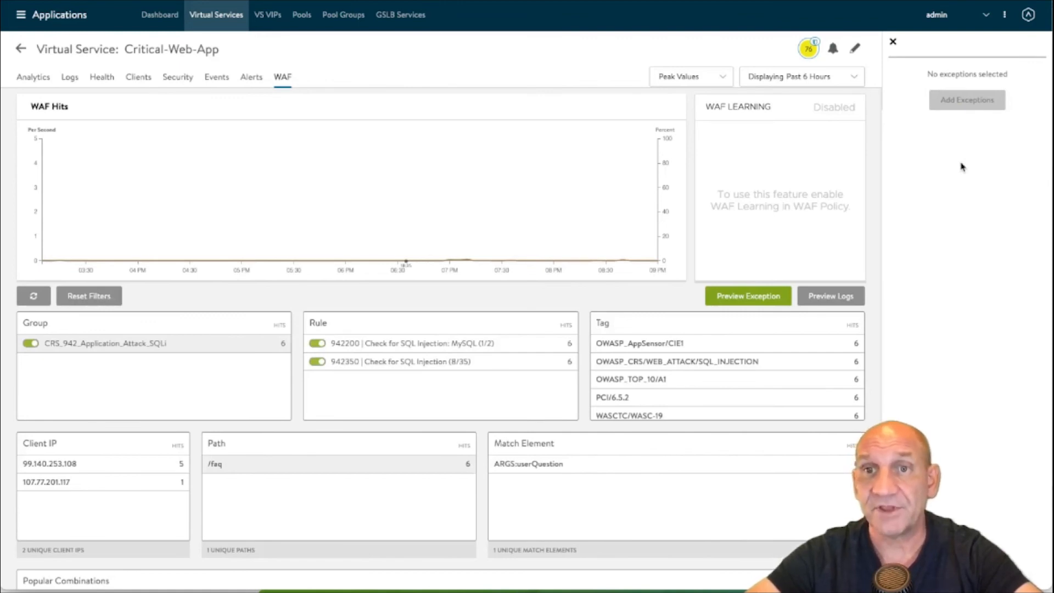
{"action": "left_click", "coordinate": [70, 76]}
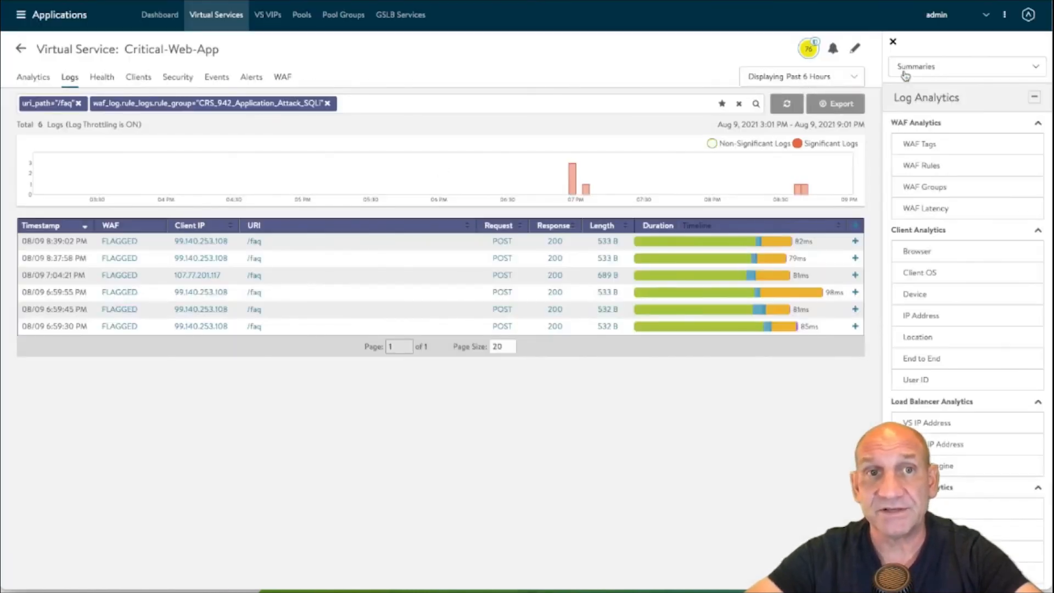